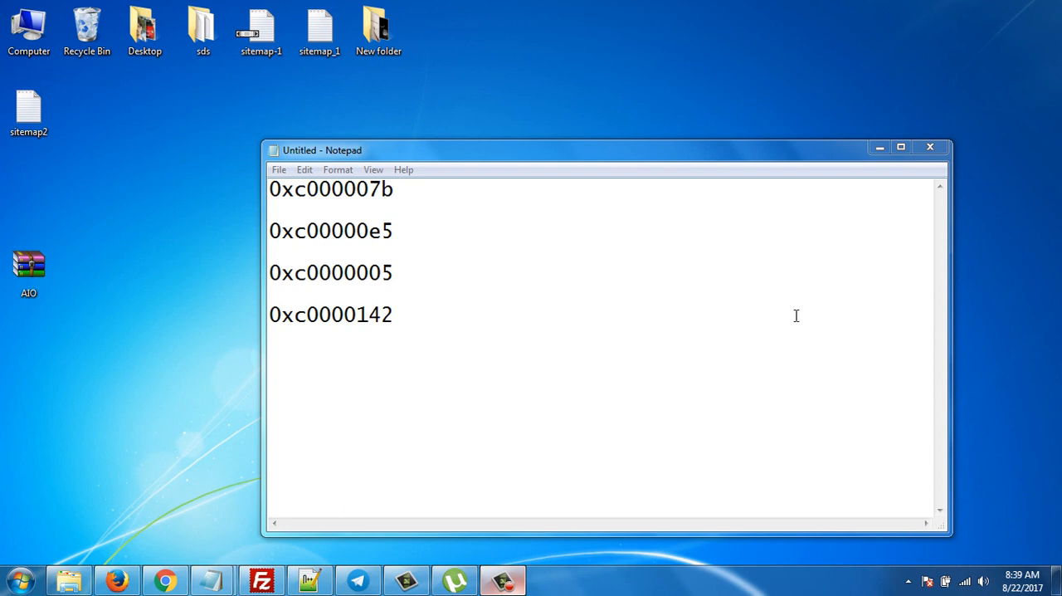
pyautogui.moveTo(467, 246)
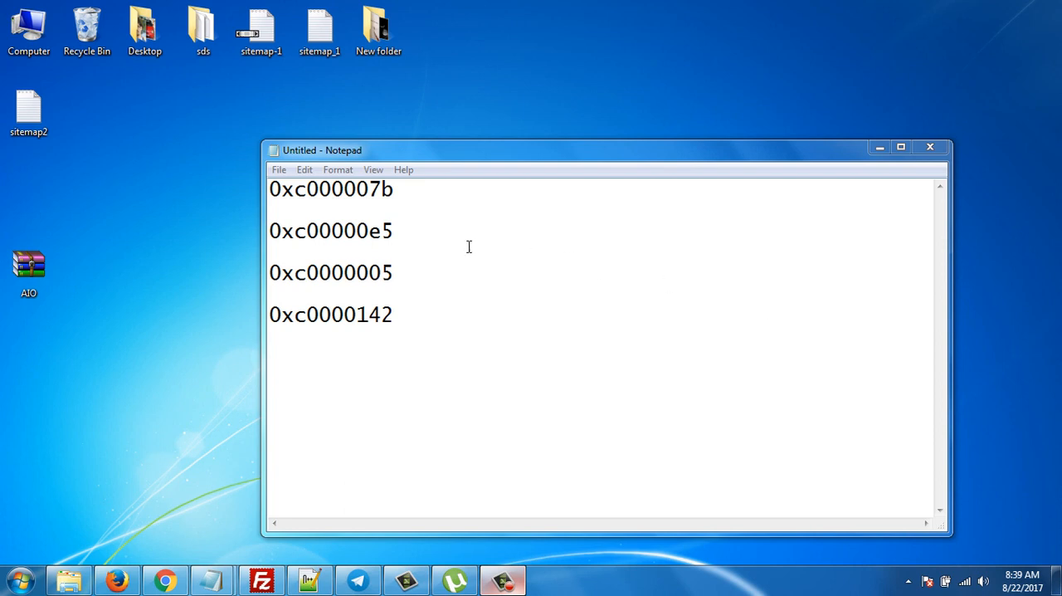
# Open AIO.zip in WinRAR, closing and reopening the archive window once.
pyautogui.doubleClick(380, 231)
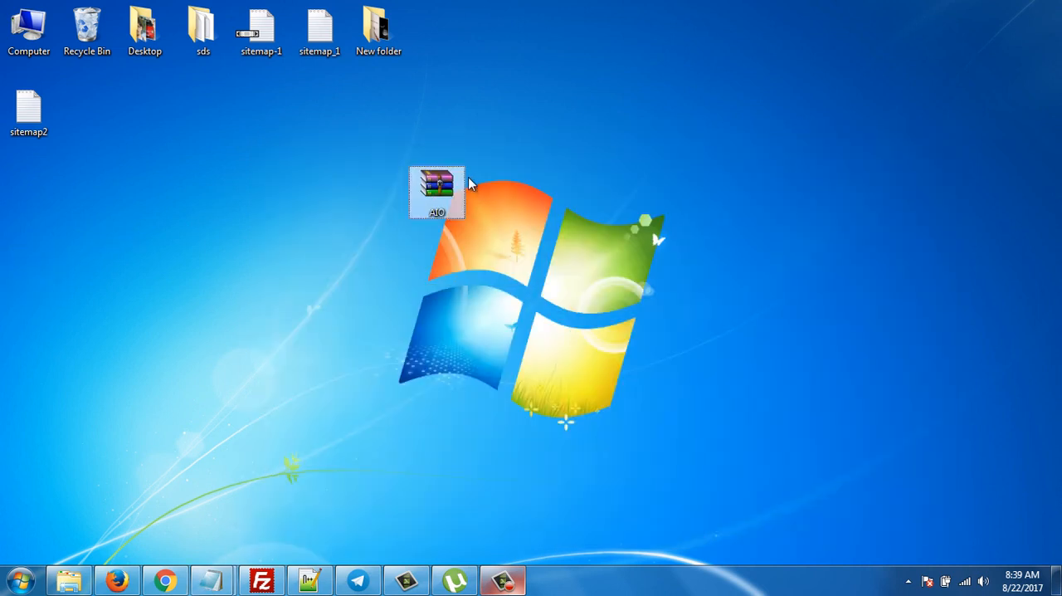
pyautogui.moveTo(448, 187)
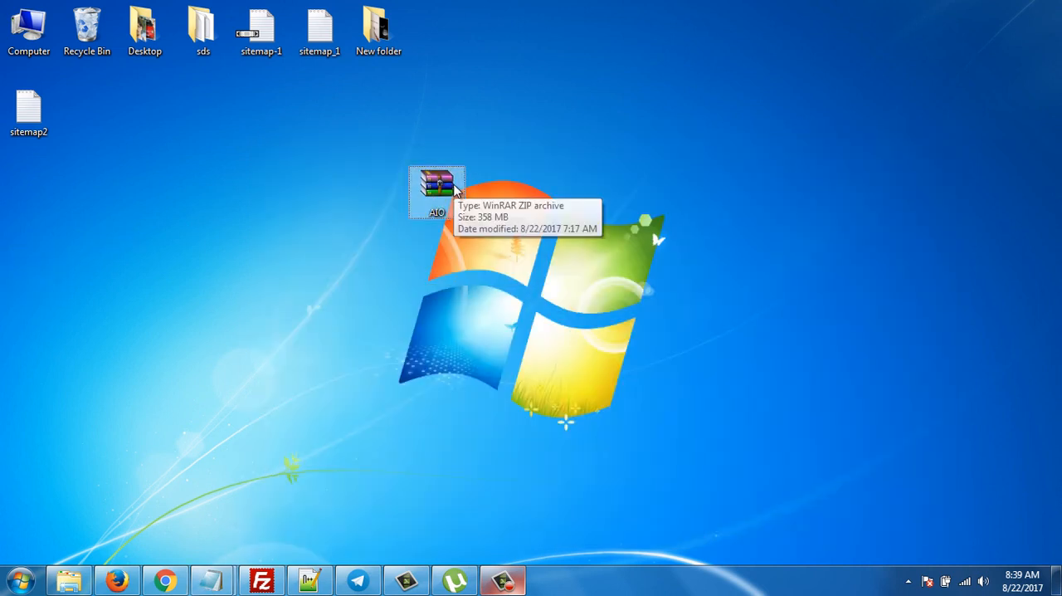
pyautogui.doubleClick(437, 183)
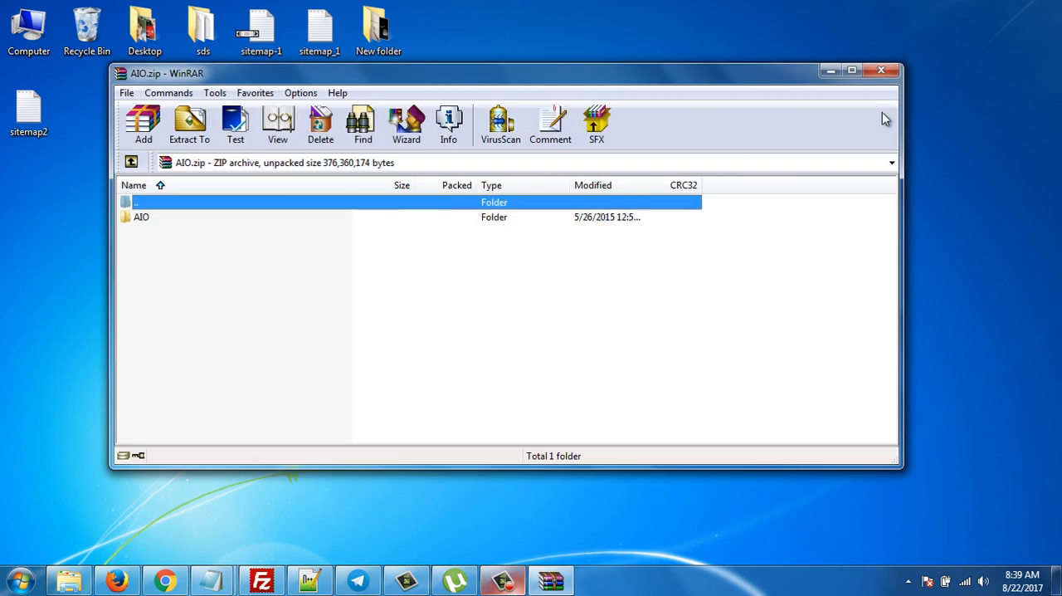
pyautogui.click(881, 70)
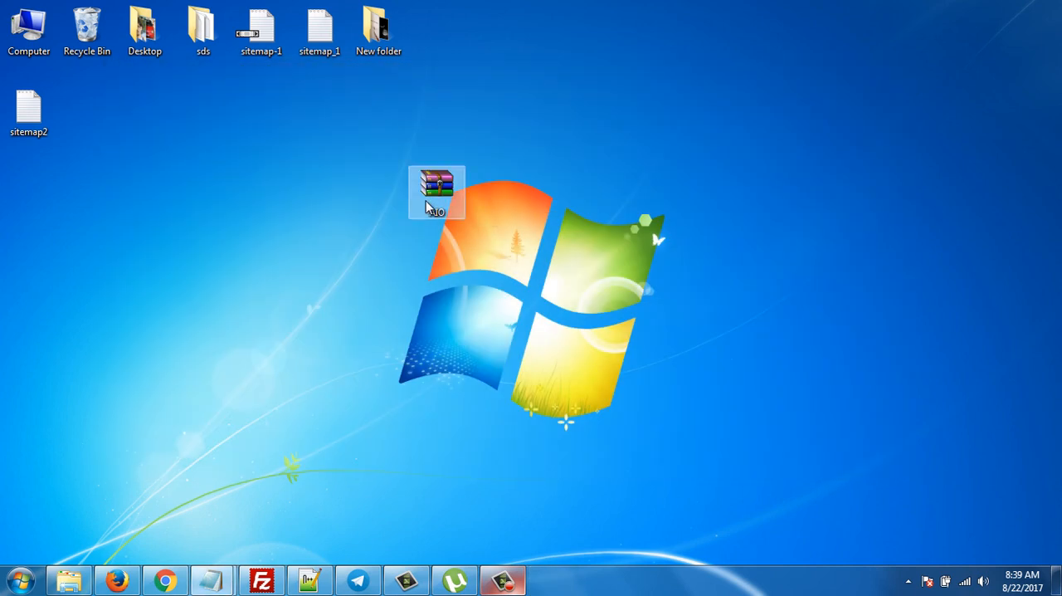
pyautogui.doubleClick(437, 191)
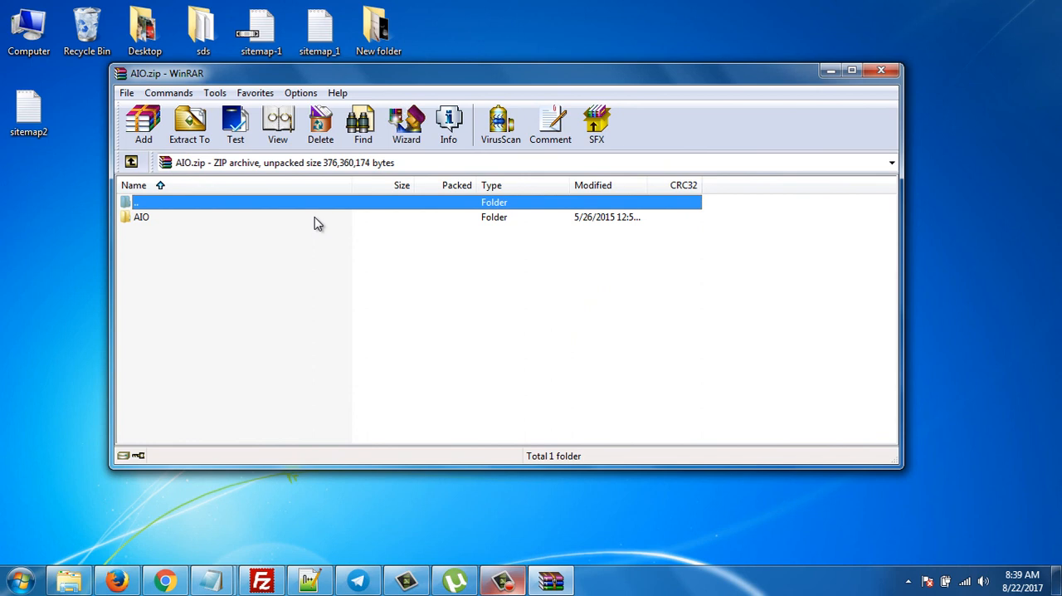
# Enter the AIO folder and run aio-runtimes.exe from svcpack.
pyautogui.doubleClick(141, 217)
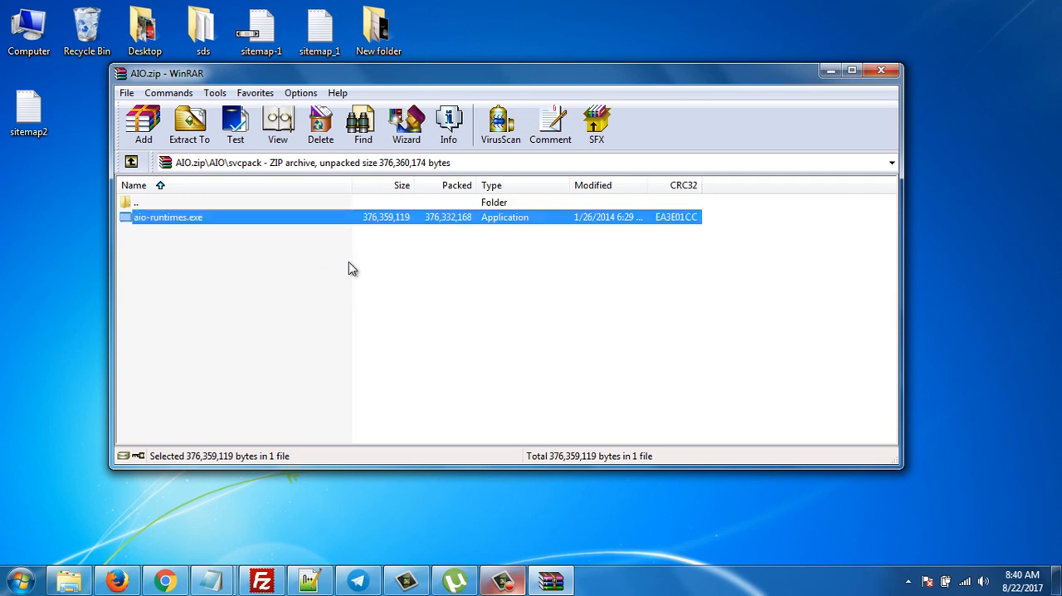
pyautogui.doubleClick(169, 217)
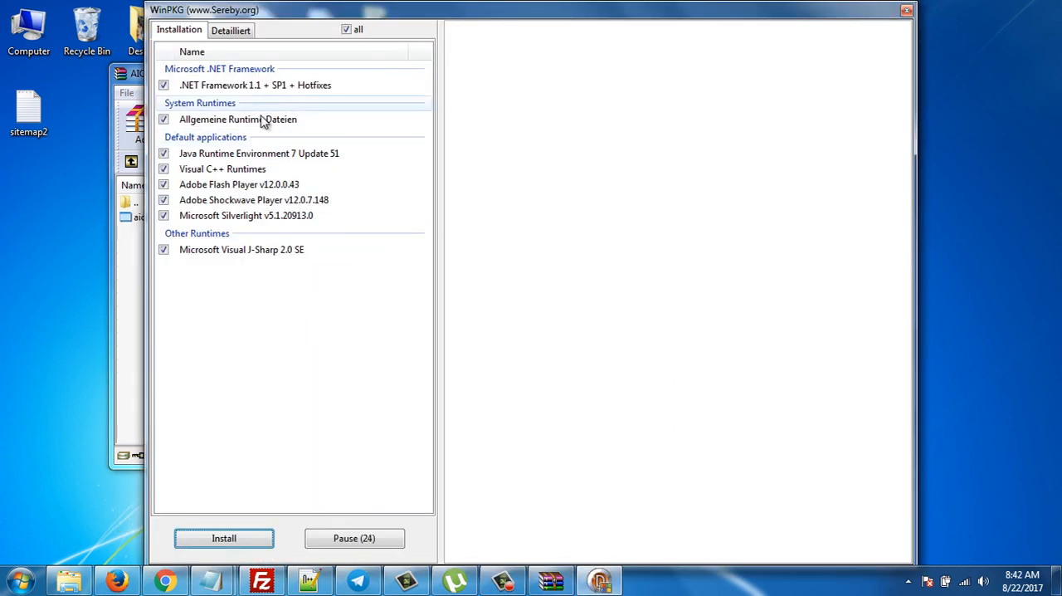
# Toggle between Installation and Detailliert tabs, finishing on the detailed component list.
pyautogui.click(231, 30)
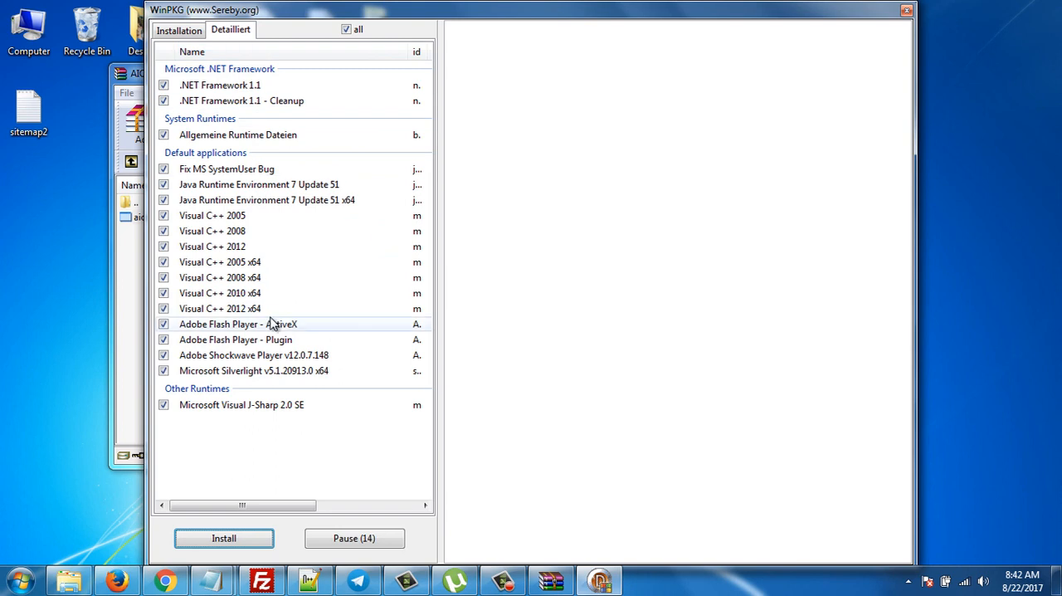
pyautogui.click(178, 29)
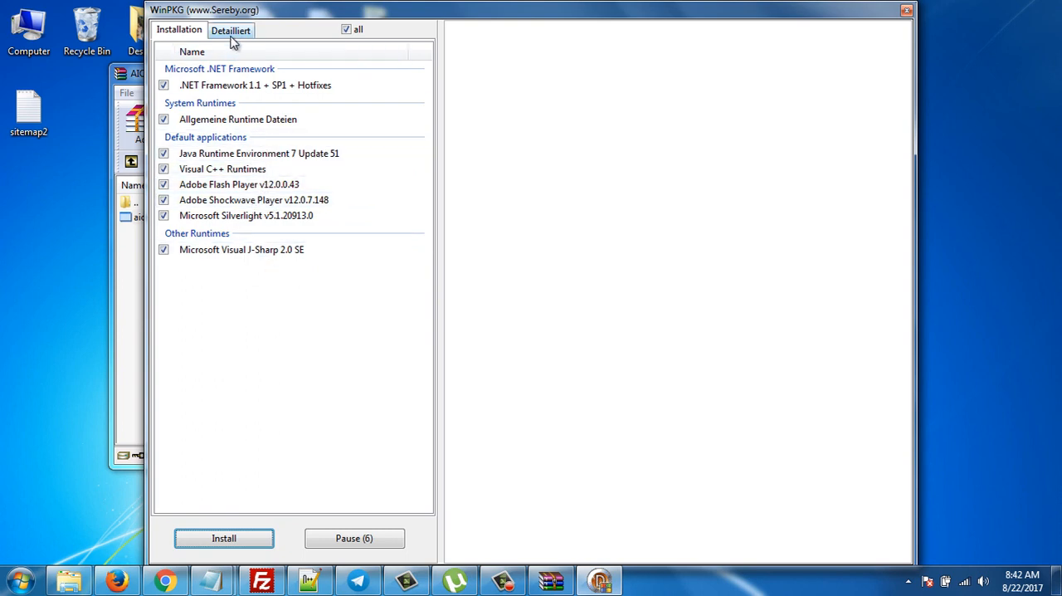
pyautogui.click(230, 29)
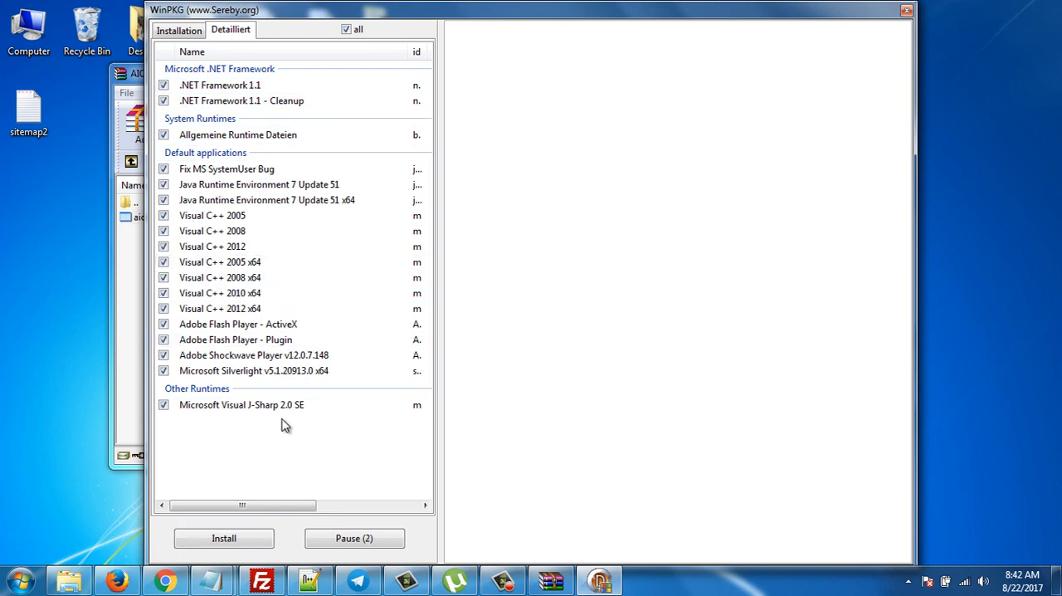
# Start installing all checked runtimes, beginning with the SystemUser fix and Java 7 Update 51.
pyautogui.click(223, 537)
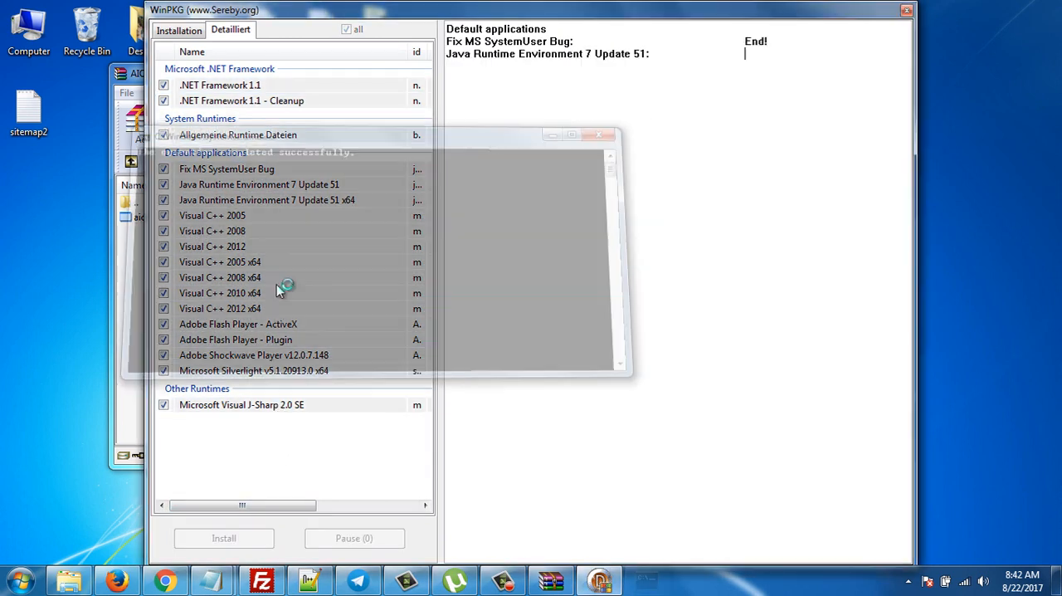
pyautogui.click(598, 134)
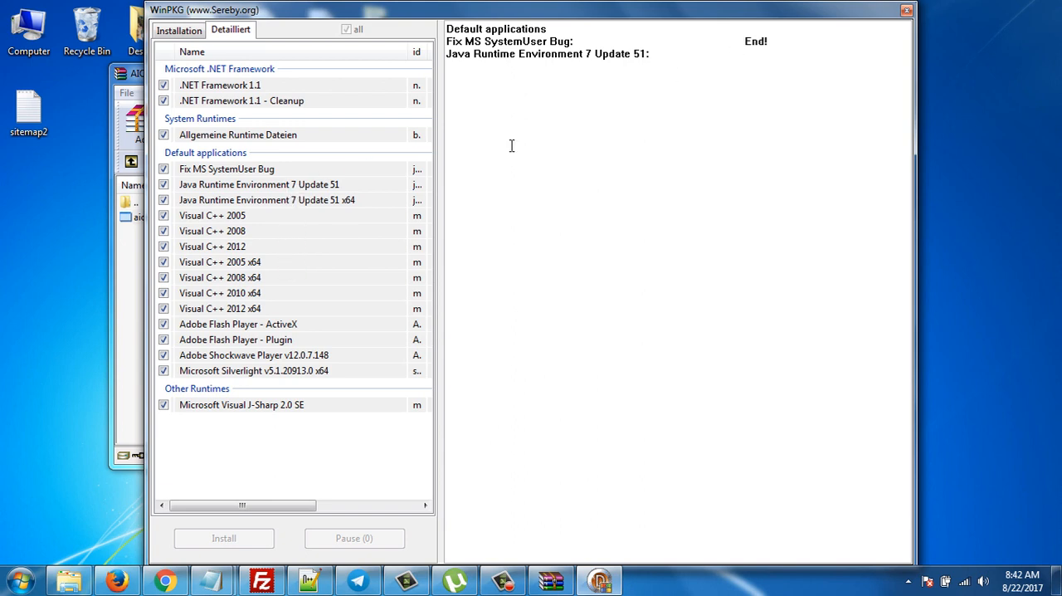
pyautogui.moveTo(273, 233)
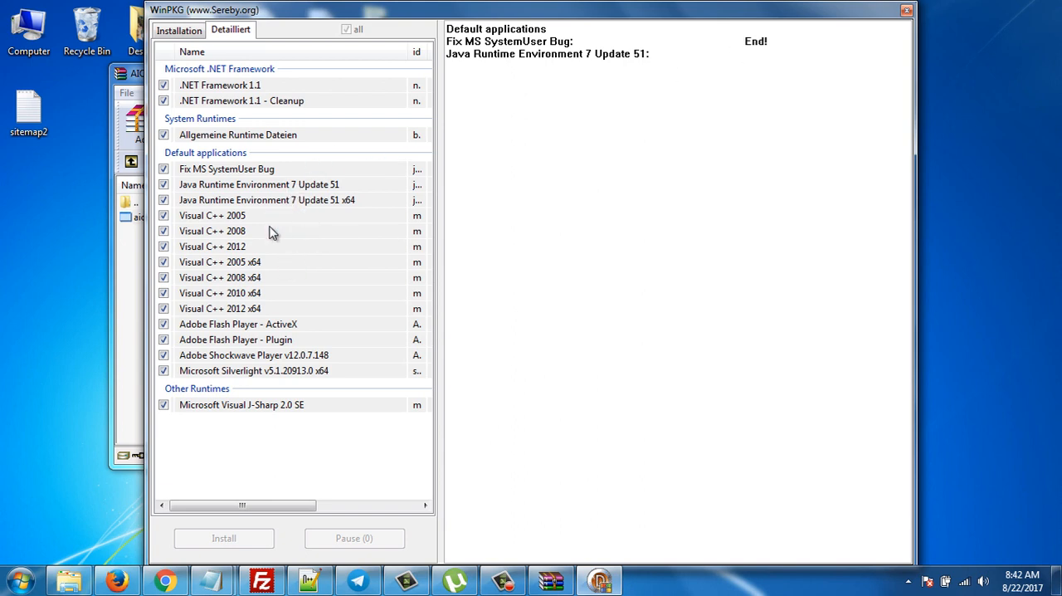
pyautogui.moveTo(276, 296)
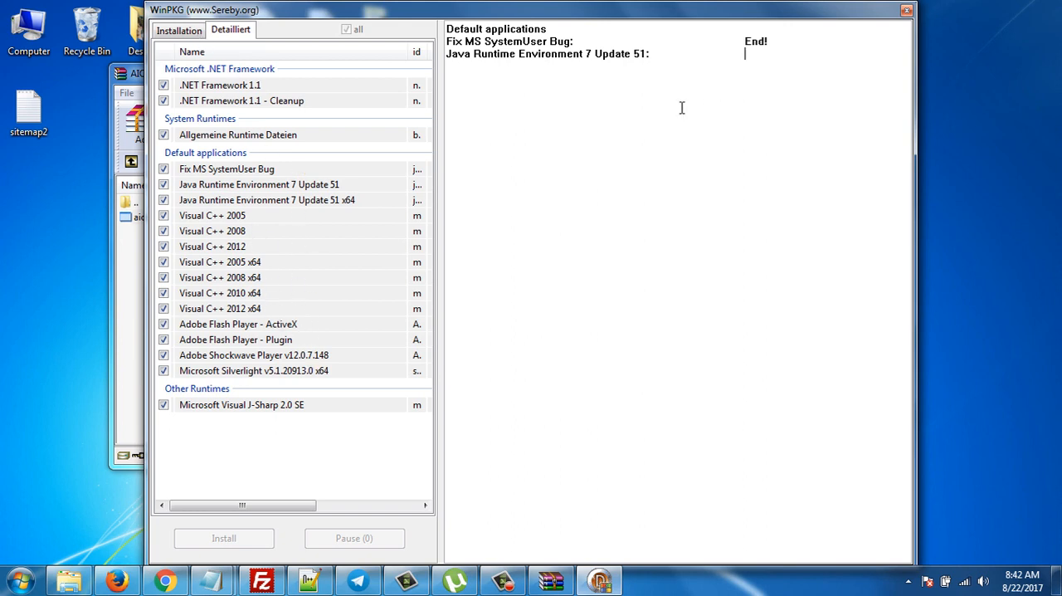
pyautogui.moveTo(611, 161)
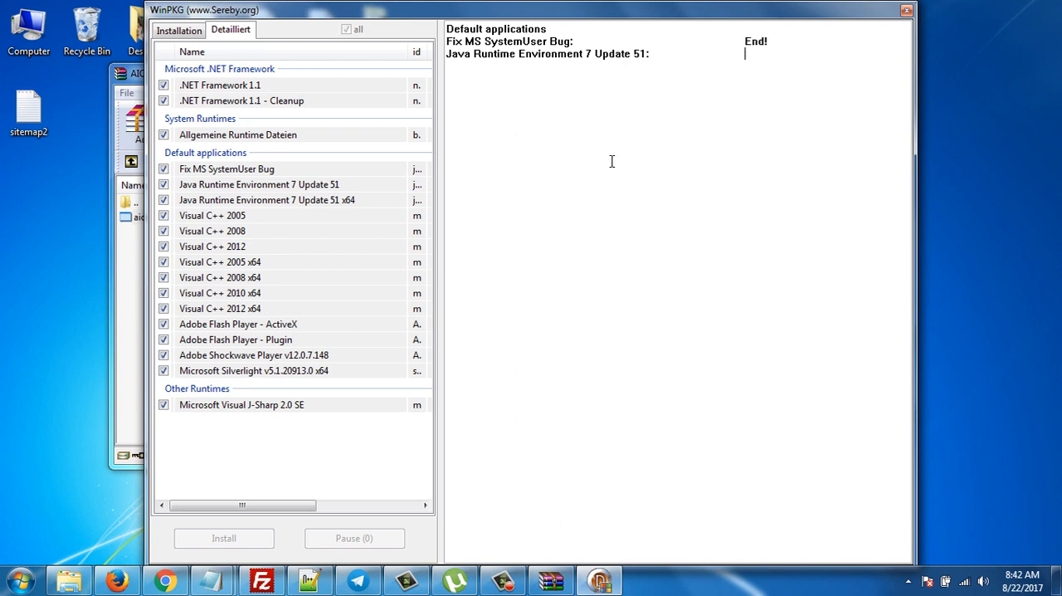
pyautogui.moveTo(438, 88)
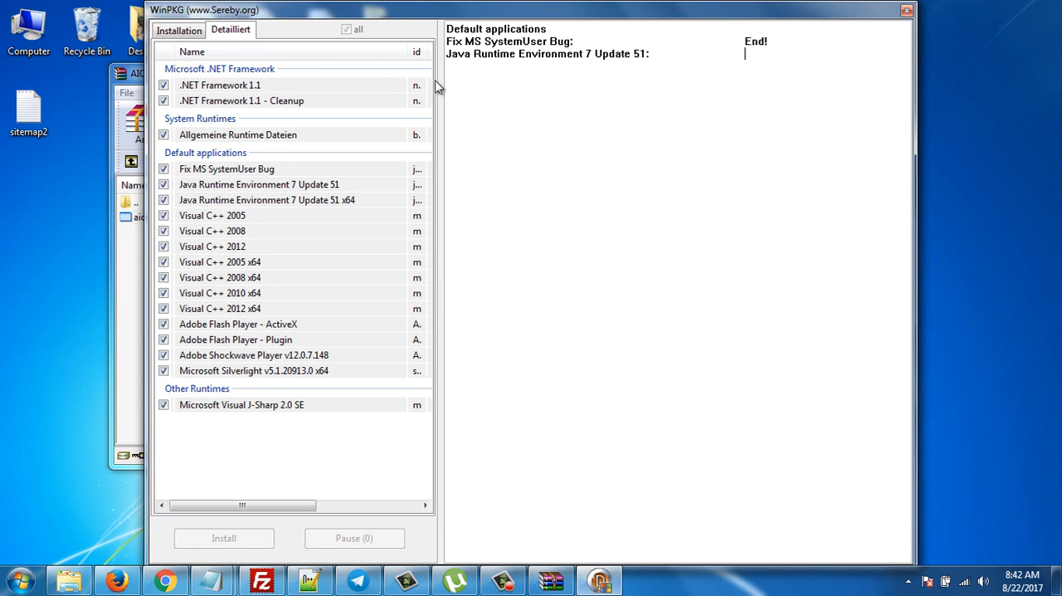
pyautogui.moveTo(513, 65)
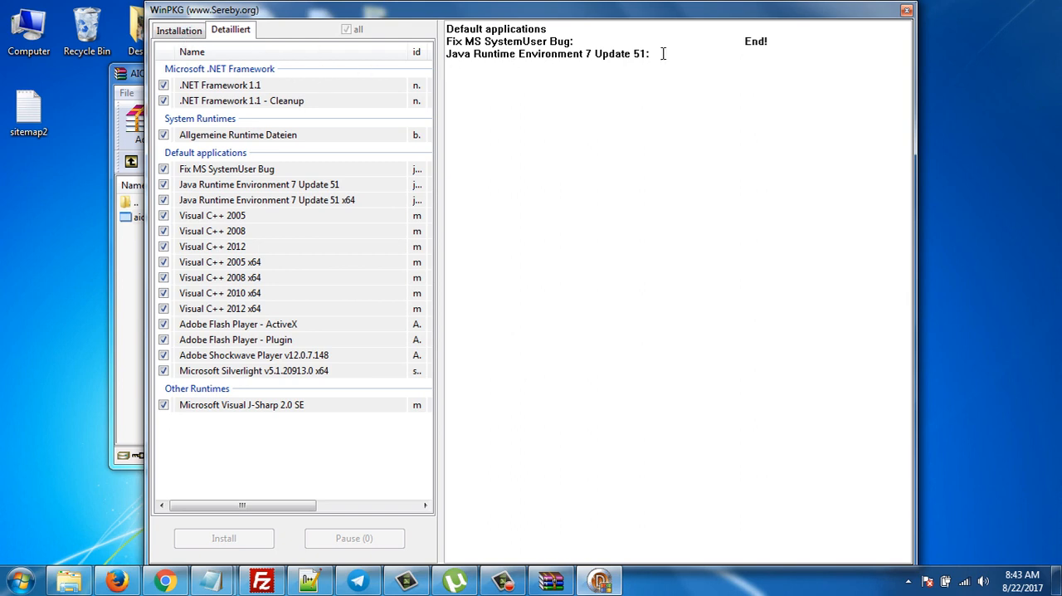
pyautogui.moveTo(637, 264)
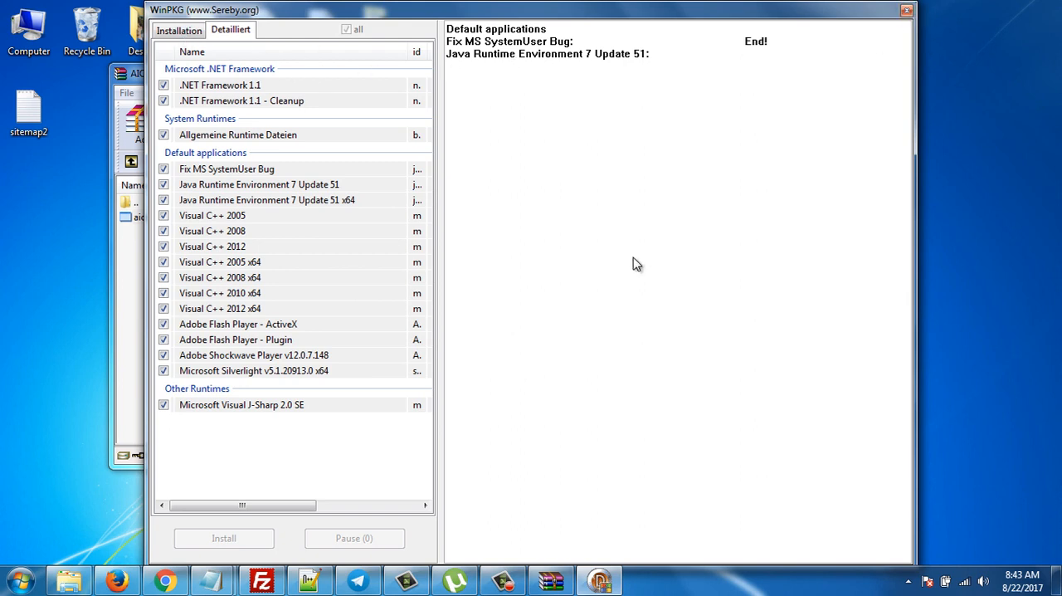
# Show hidden tray icons and open the ESET NOD32 status menu.
pyautogui.click(910, 580)
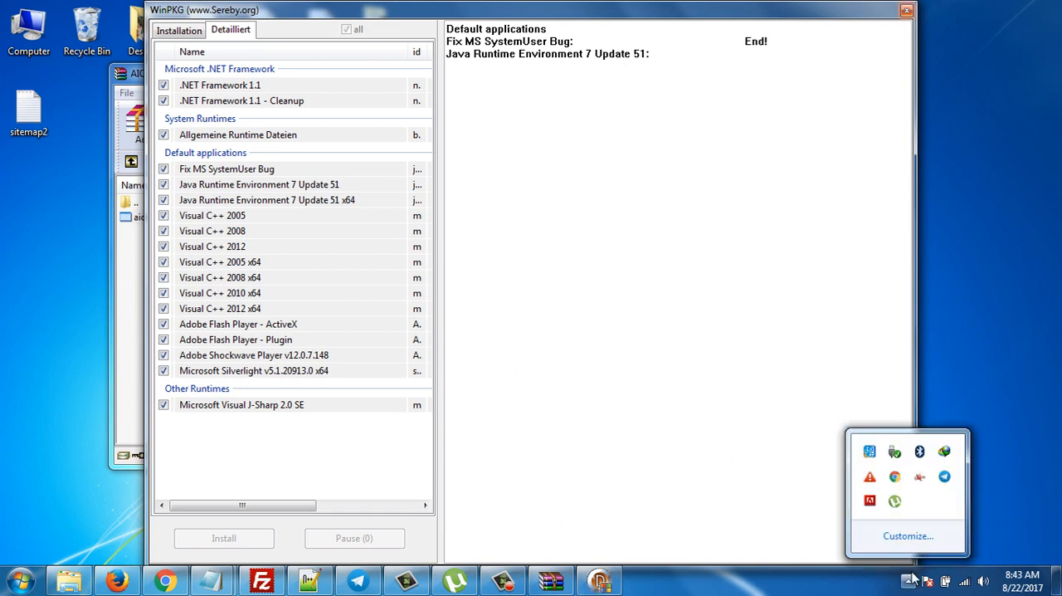
pyautogui.rightClick(869, 476)
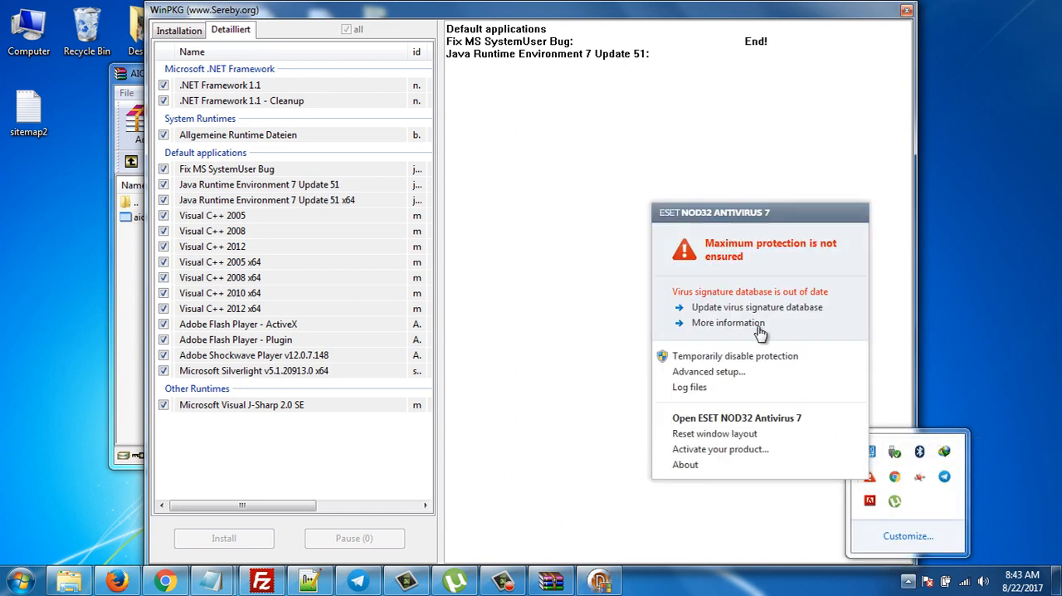
pyautogui.moveTo(761, 363)
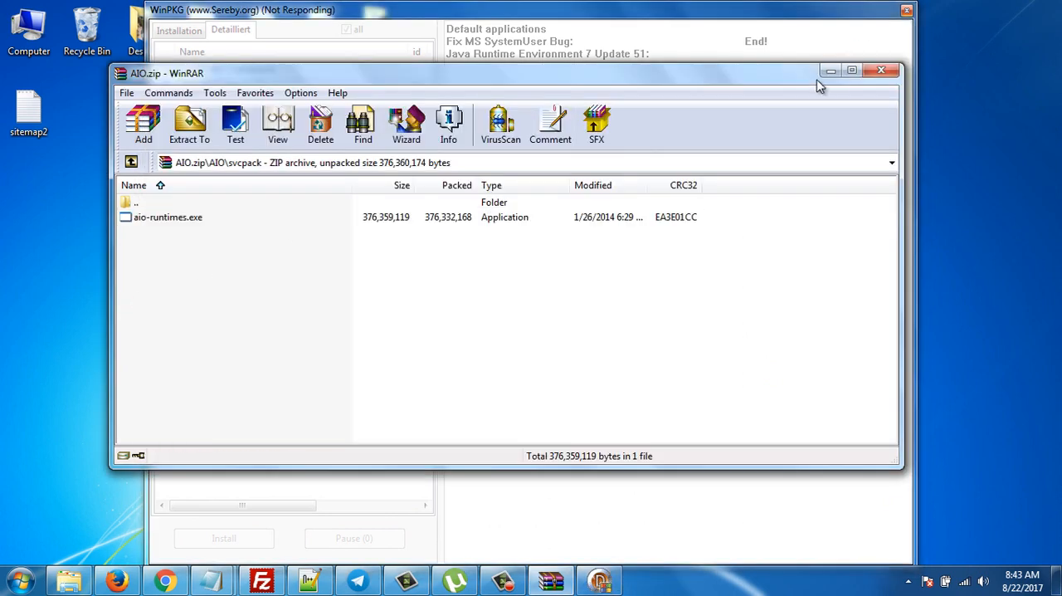
pyautogui.moveTo(780, 102)
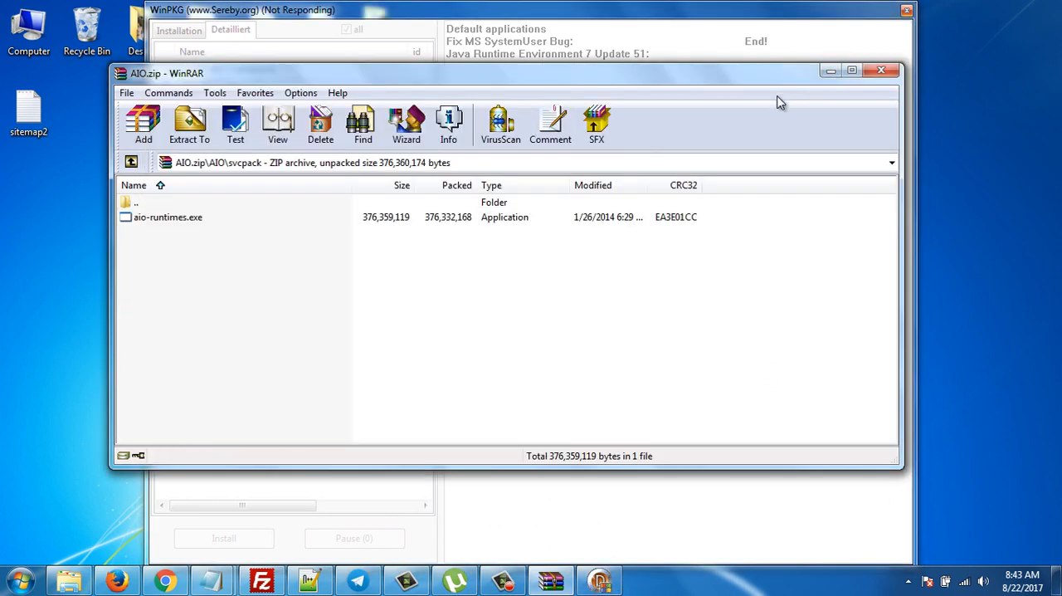